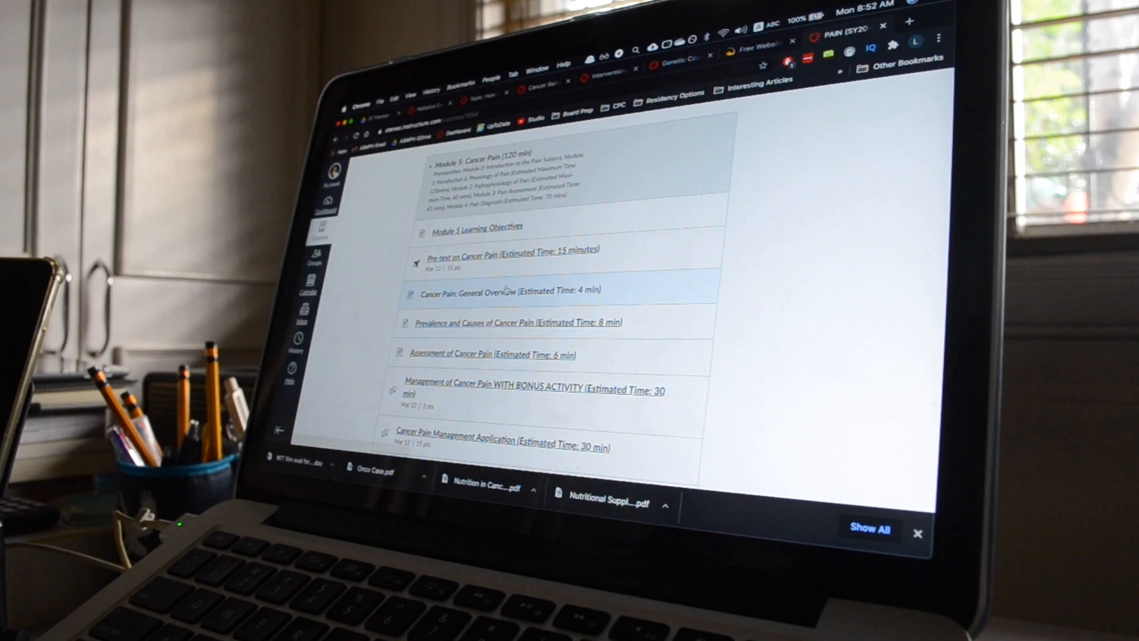
# Step: Open the 'Cancer Pain: General Overview (Estimated Time: 4 min)' item from the Cancer Pain module
pyautogui.click(470, 291)
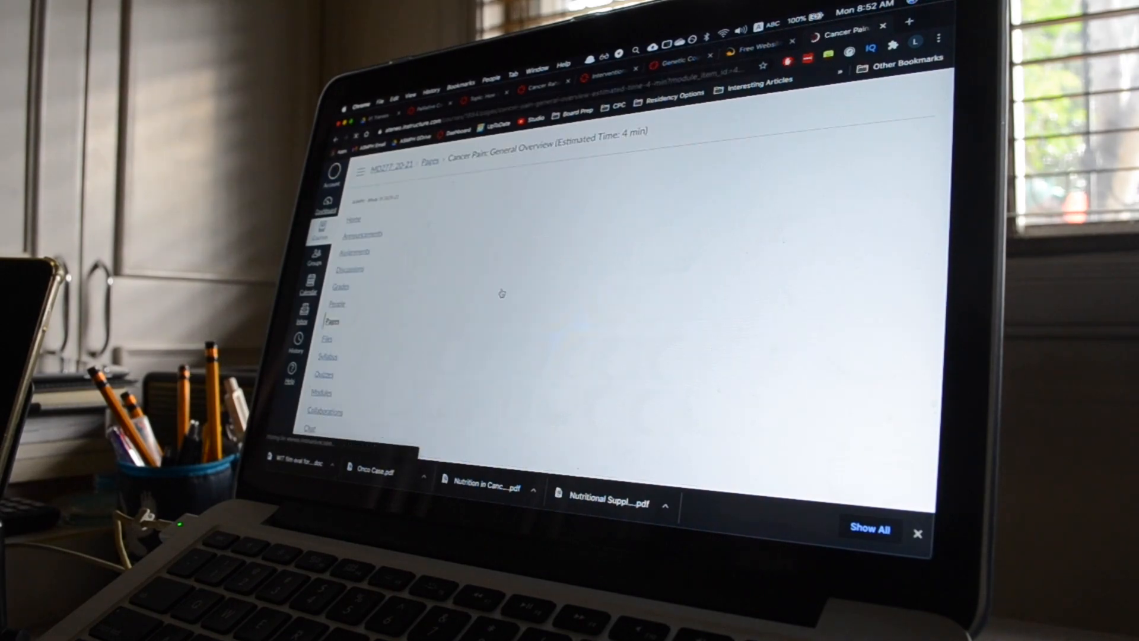